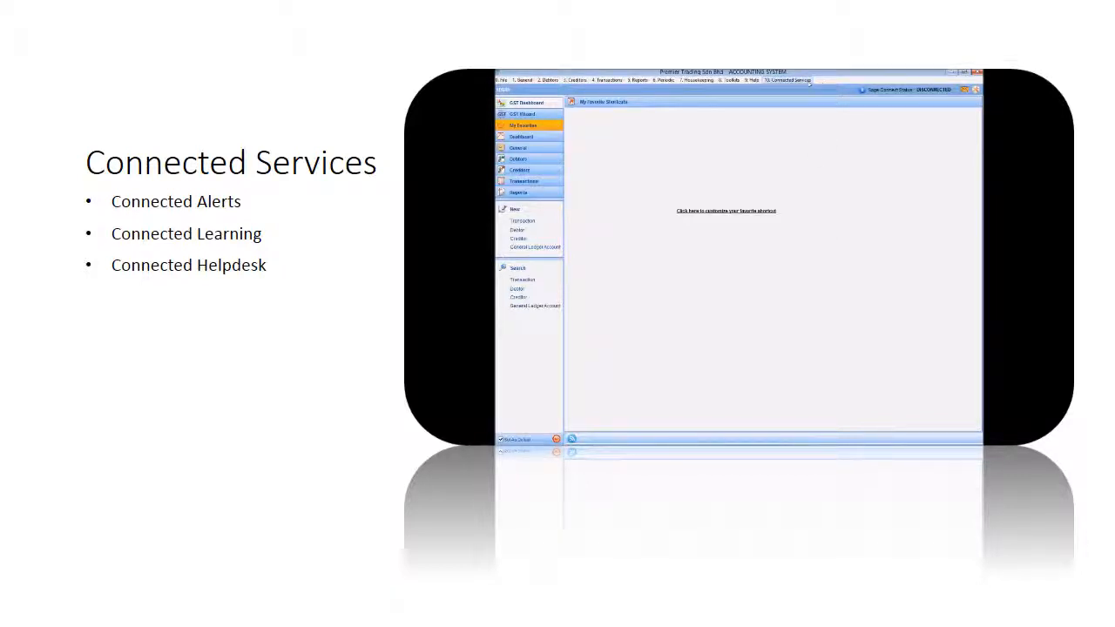
- From Connected Services > Connected Learning, search the keyword 'What is Sage Connect?' to list matching articles
left_click(787, 80)
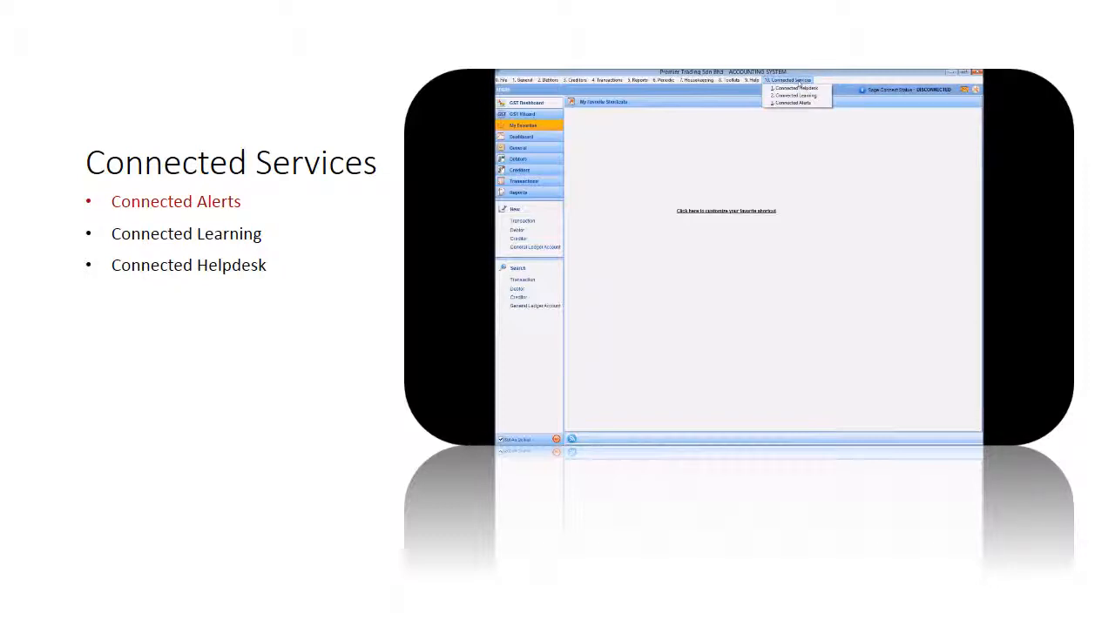
mouse_move(795, 103)
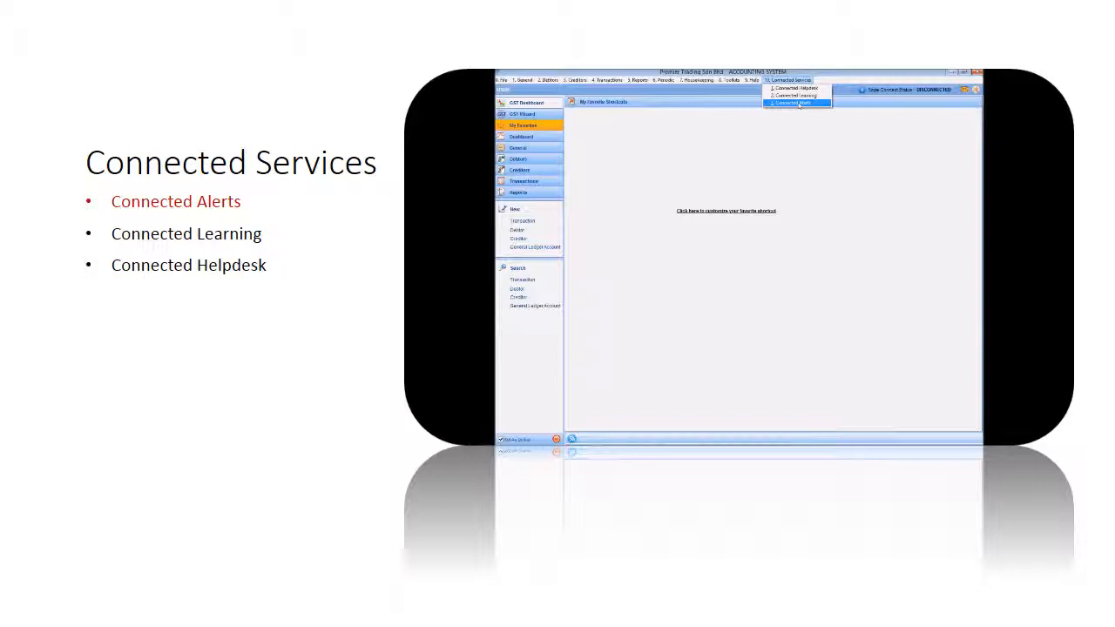
left_click(791, 103)
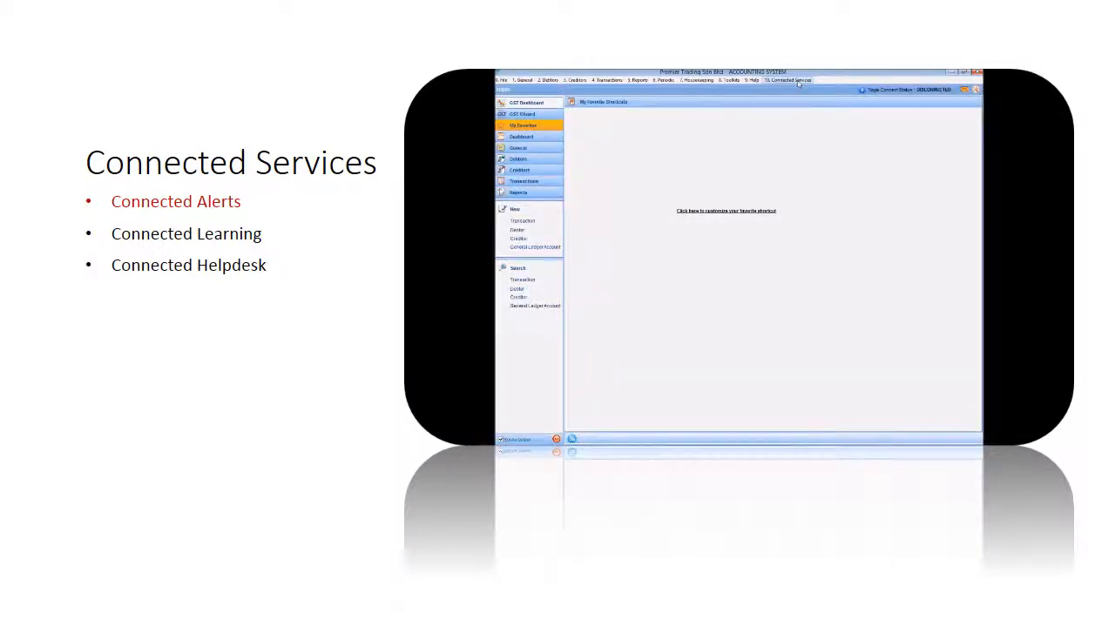
left_click(786, 80)
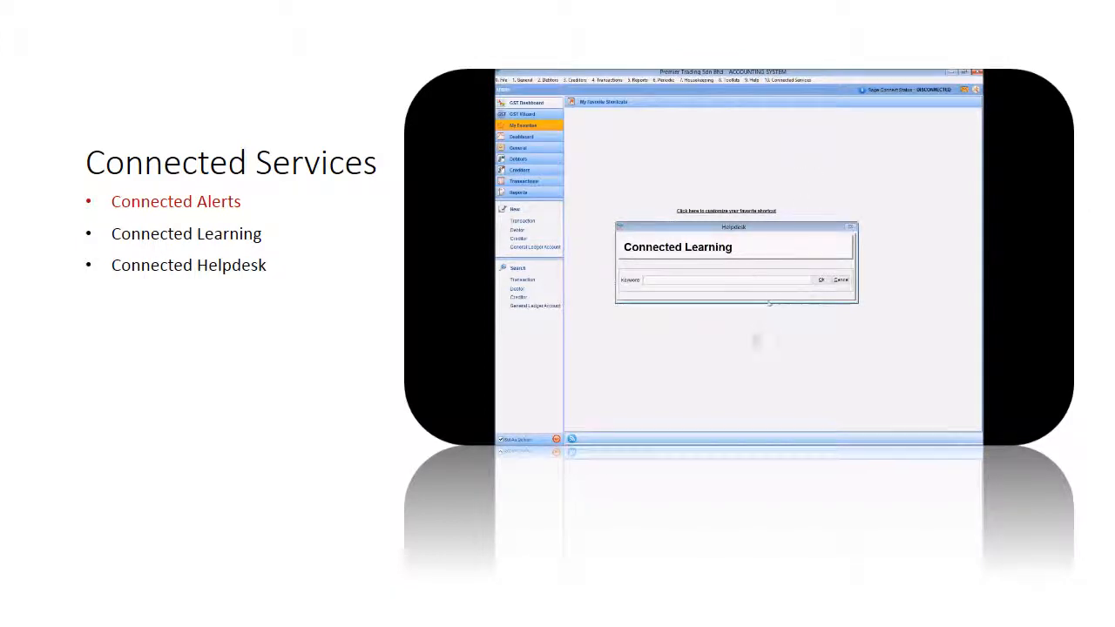
type("What is Sage Connect?")
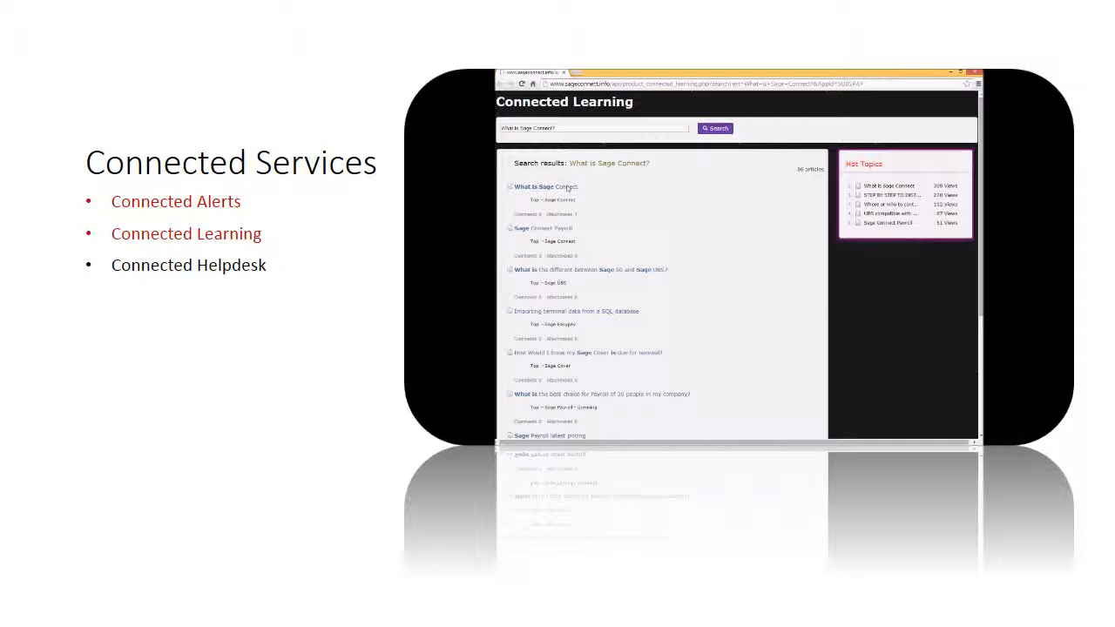
- Close the Connected Learning results page, returning to the Sage UBS main window
left_click(544, 186)
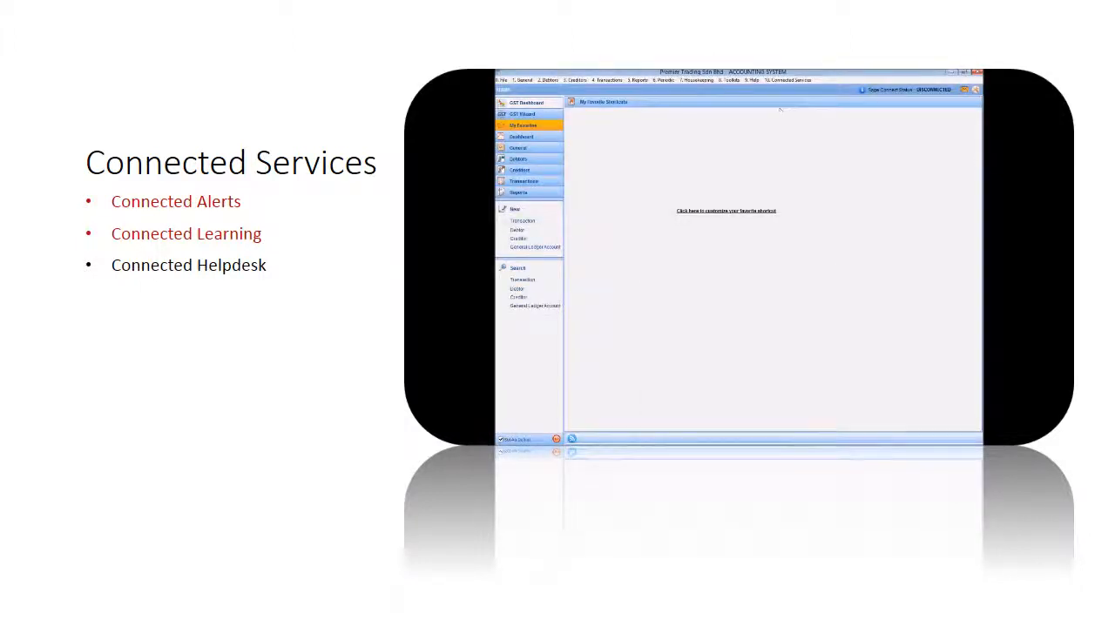
left_click(788, 80)
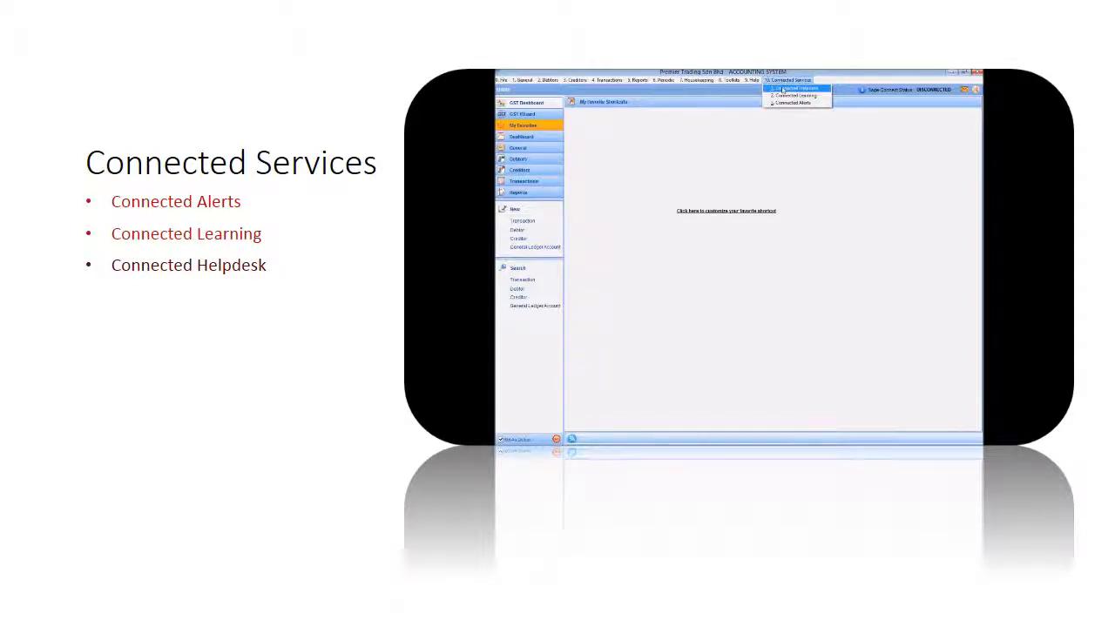
left_click(782, 88)
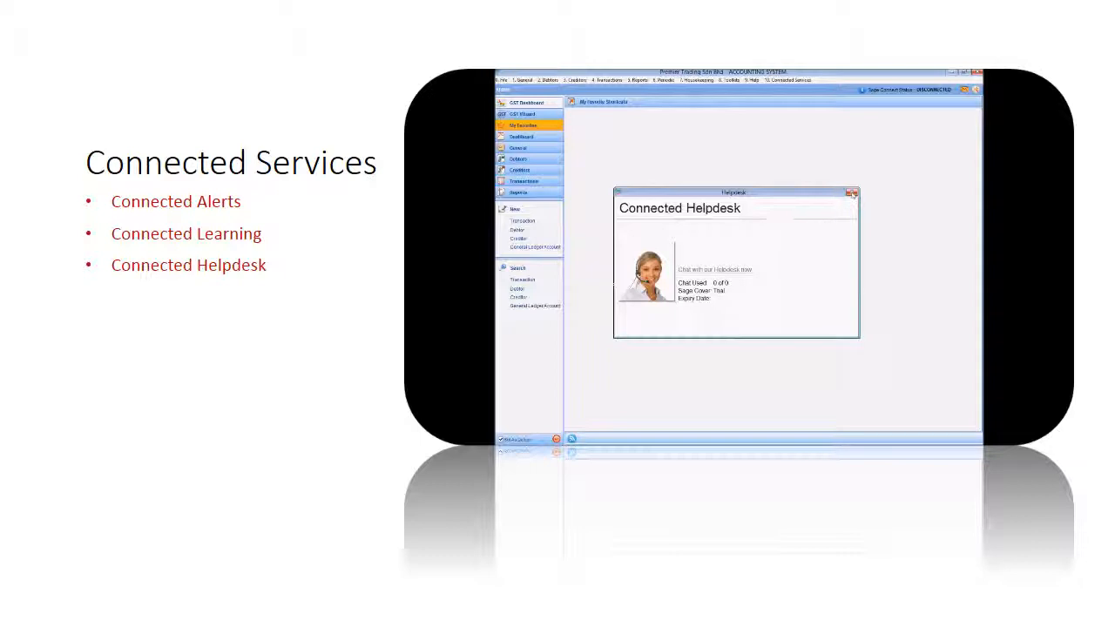
left_click(852, 192)
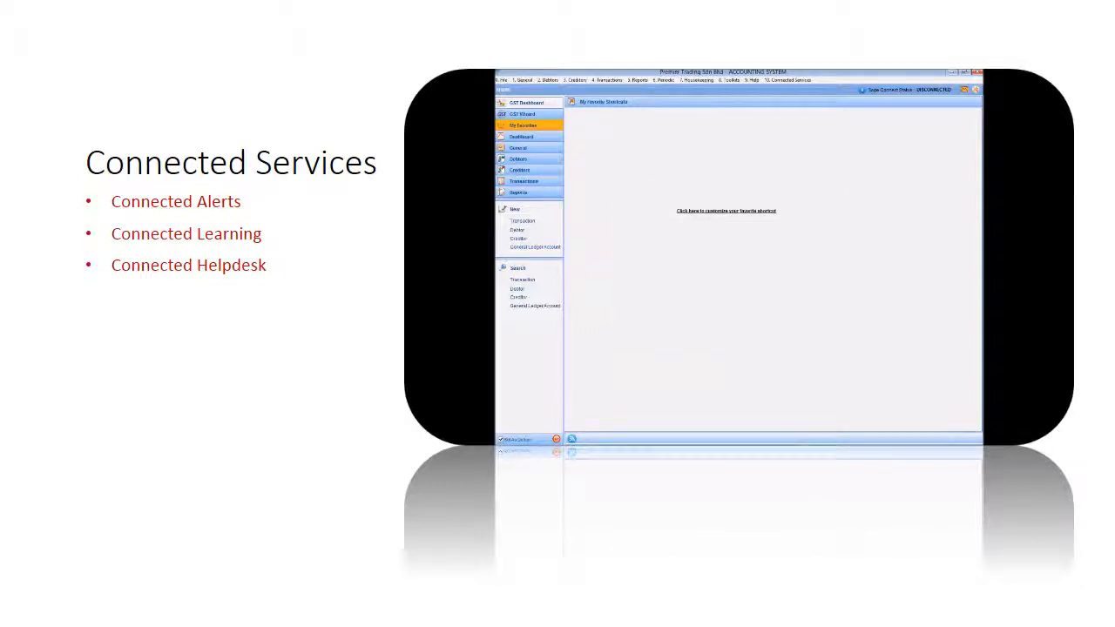